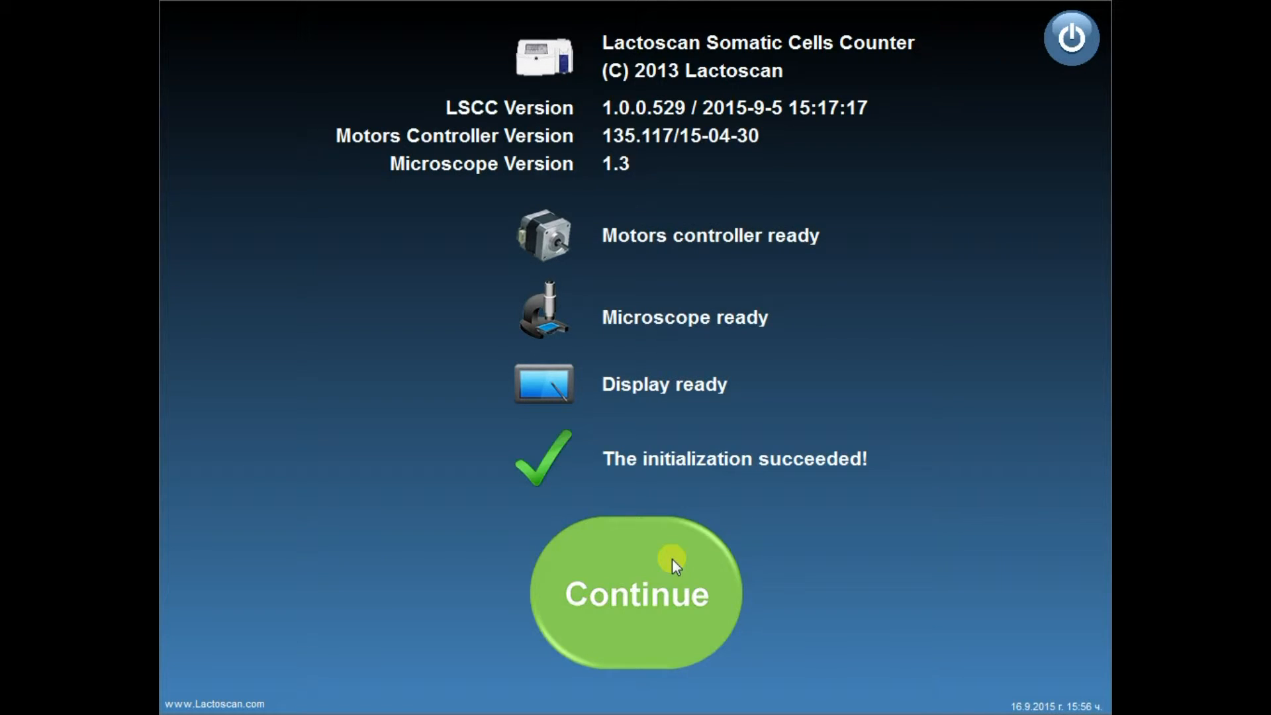
Continue past the initialization screen to the main screen listing results for samples 1A to 3D
{"action": "left_click", "coordinate": [635, 593]}
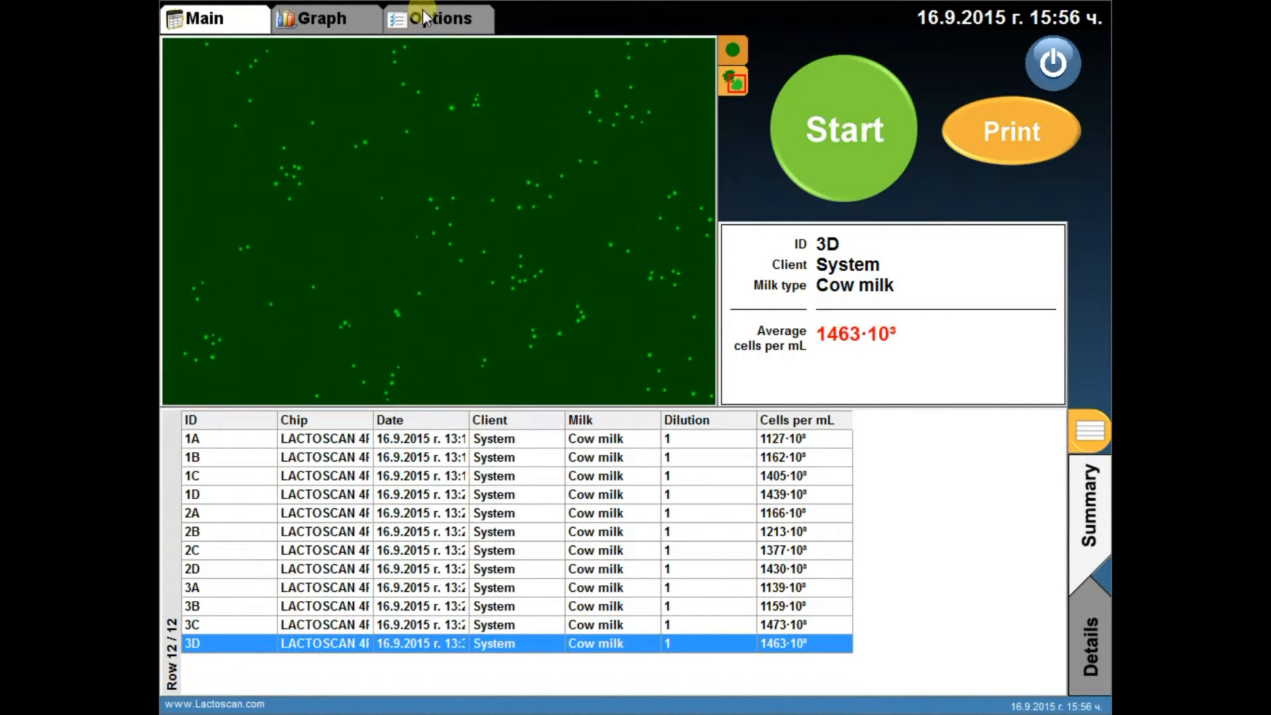
Submit the manufacturer password on the Options page
{"action": "left_click", "coordinate": [436, 18]}
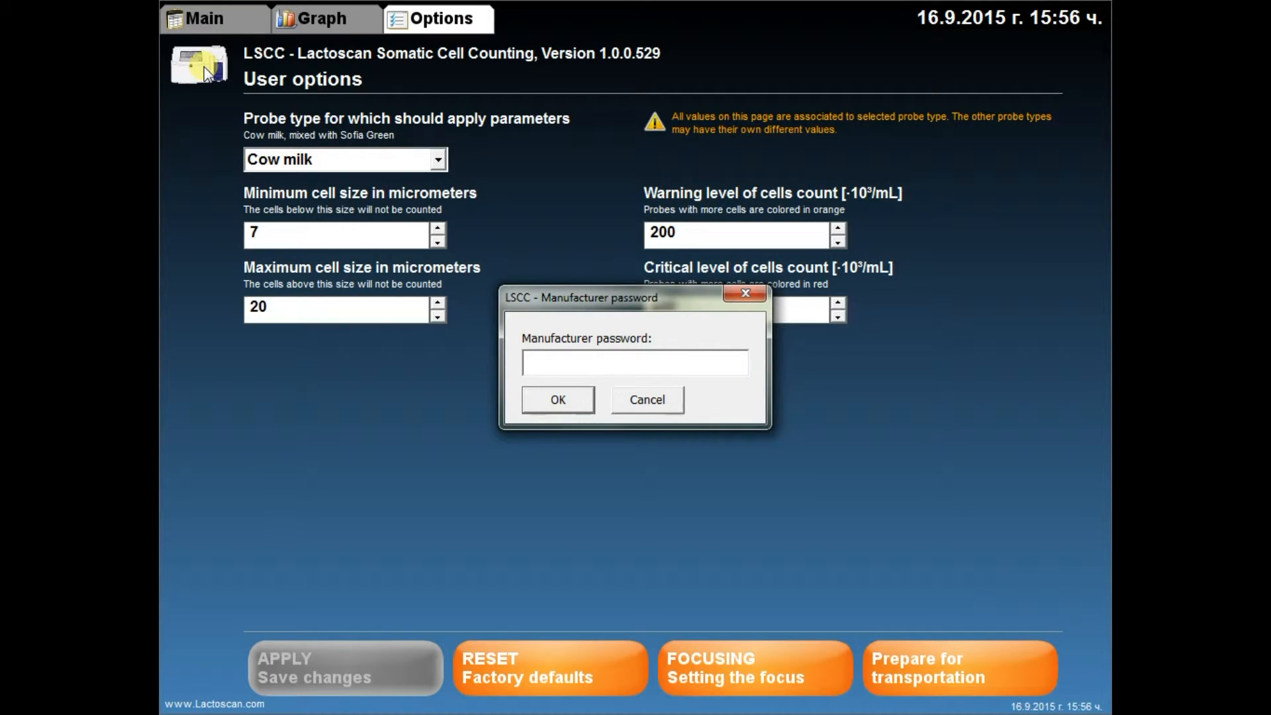
{"action": "left_click", "coordinate": [635, 362]}
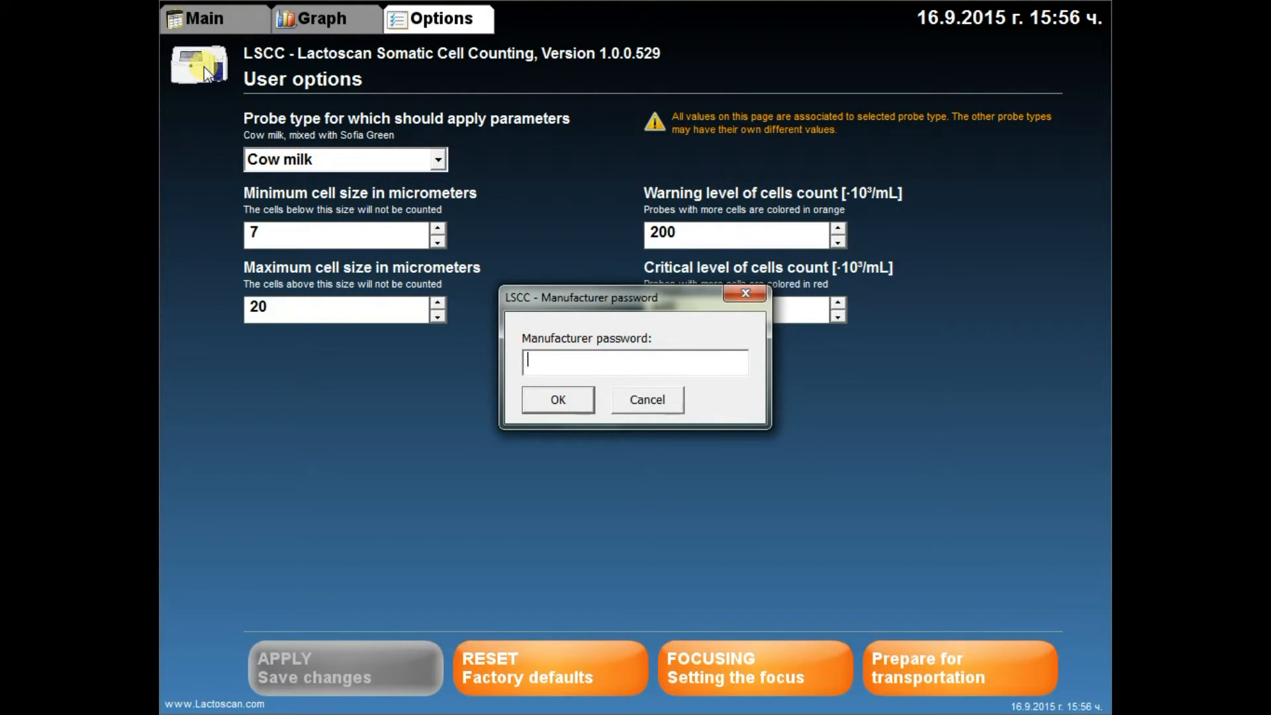
{"action": "type", "text": "**"}
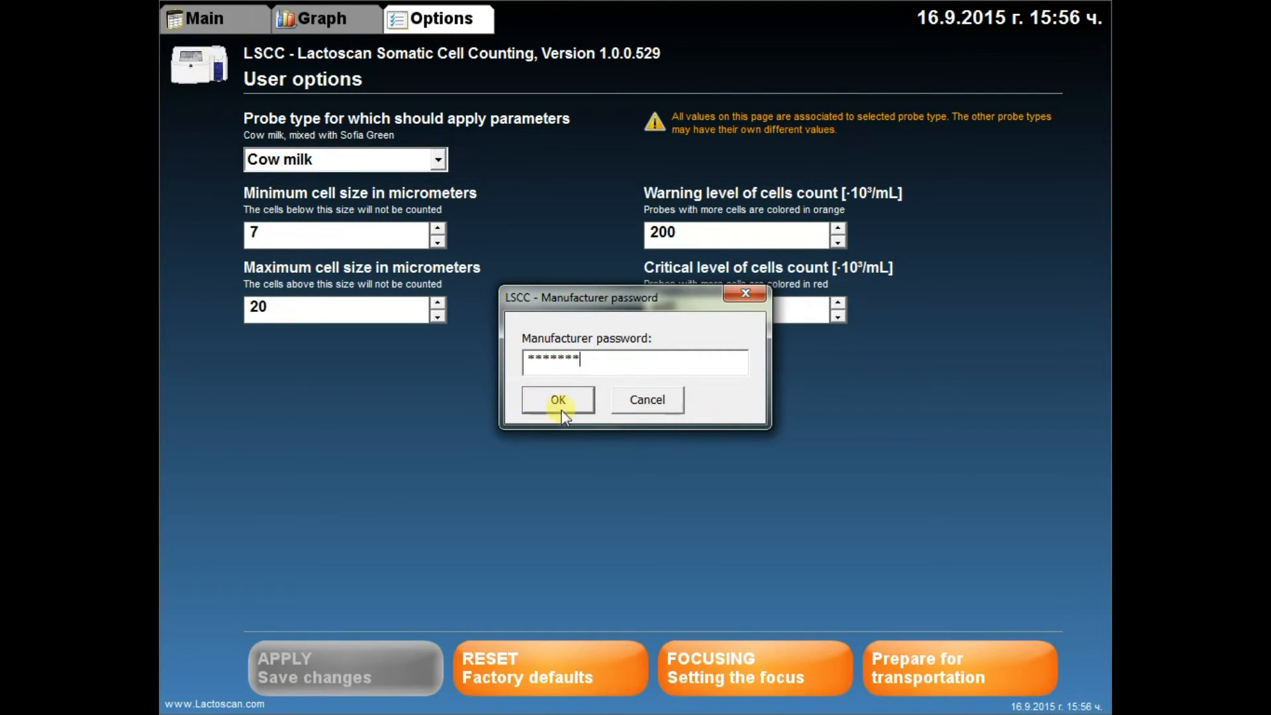
{"action": "left_click", "coordinate": [739, 360]}
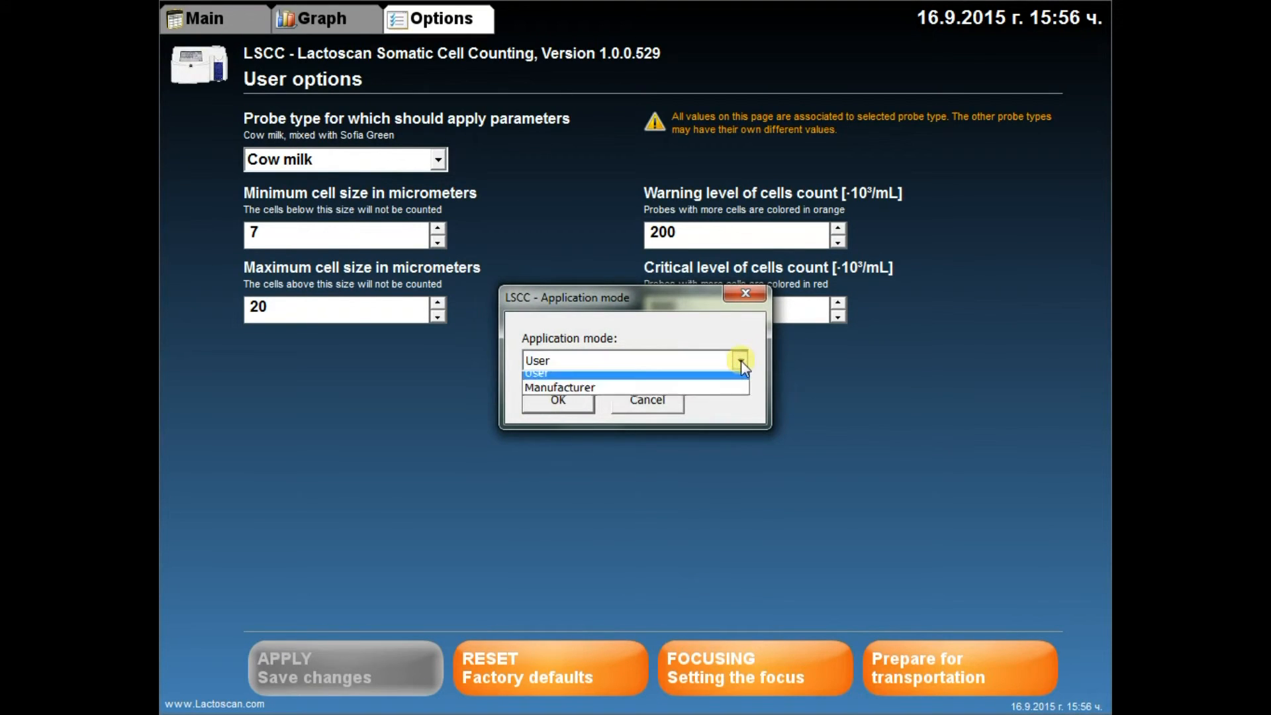
Switch Application mode to Manufacturer and show the Advanced camera and chip controls
{"action": "left_click", "coordinate": [559, 387]}
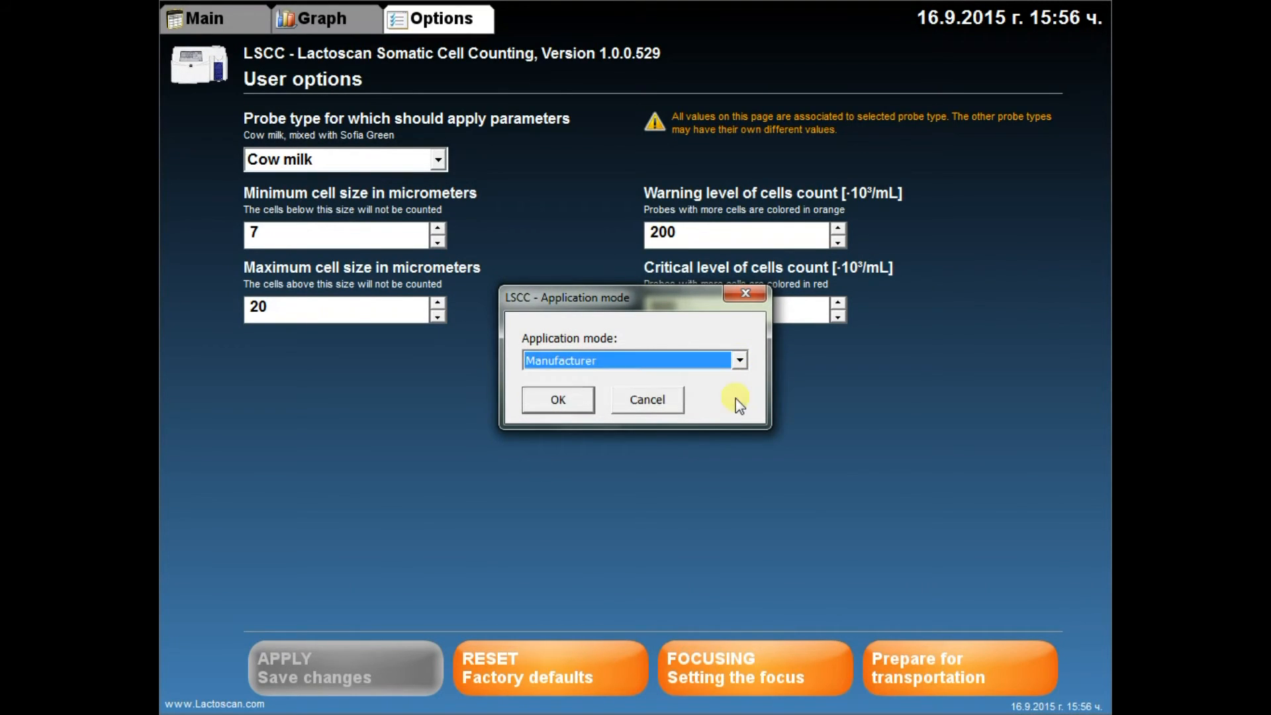
{"action": "left_click", "coordinate": [557, 400]}
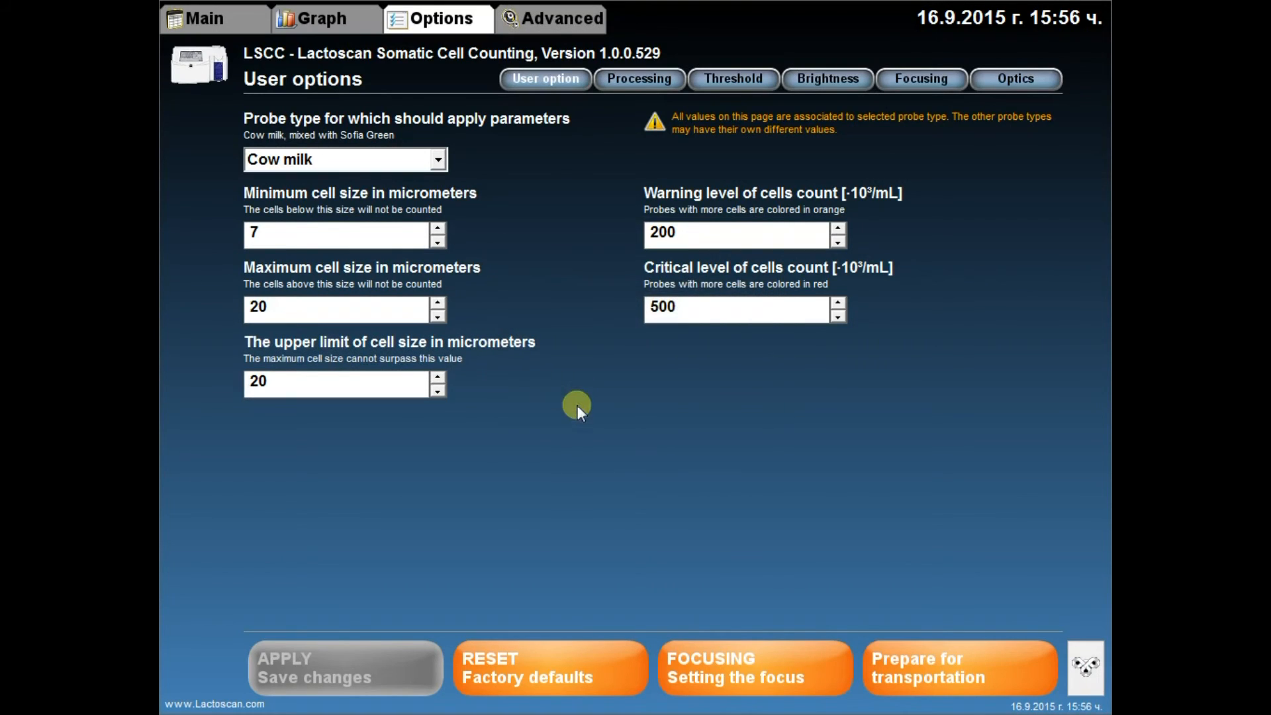
{"action": "left_click", "coordinate": [560, 18]}
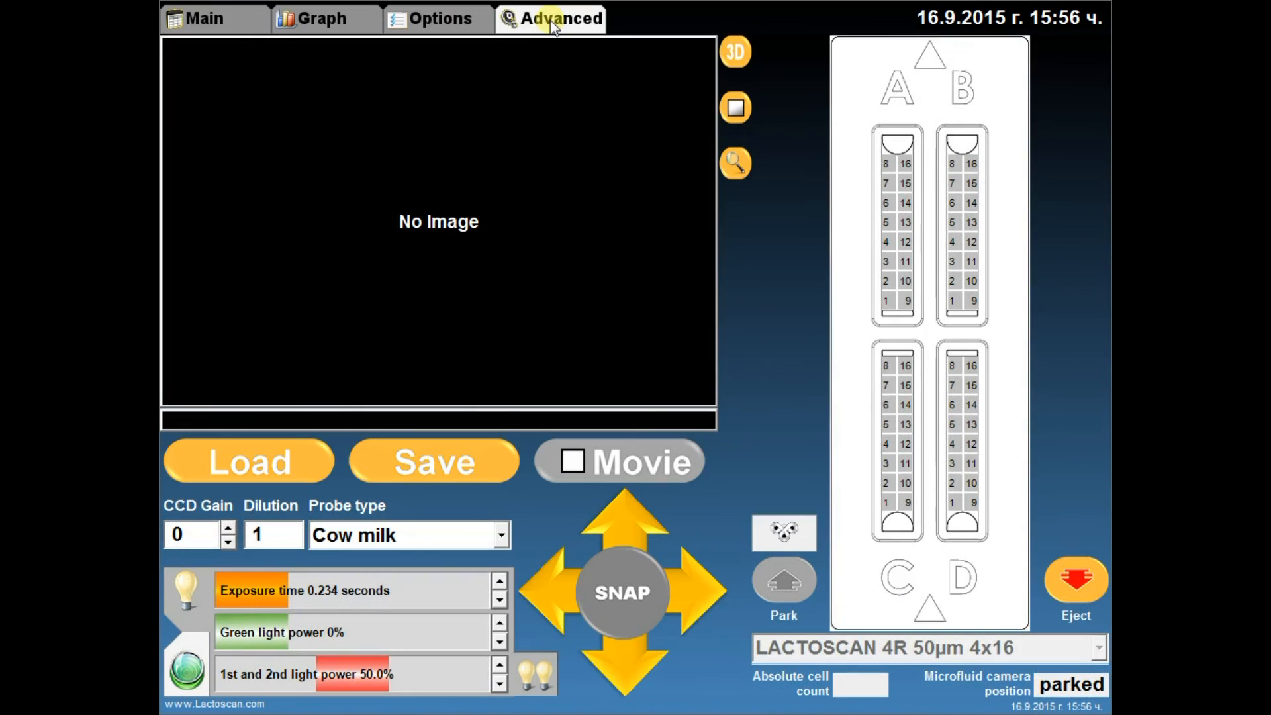